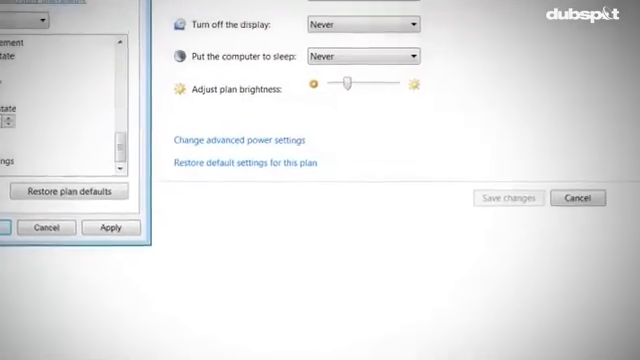
Step: Return to System and Security after saving display-off and sleep as Never, then close Control Panel
left_click(584, 198)
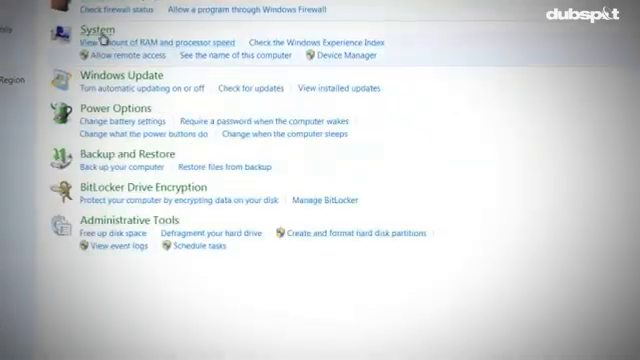
left_click(104, 22)
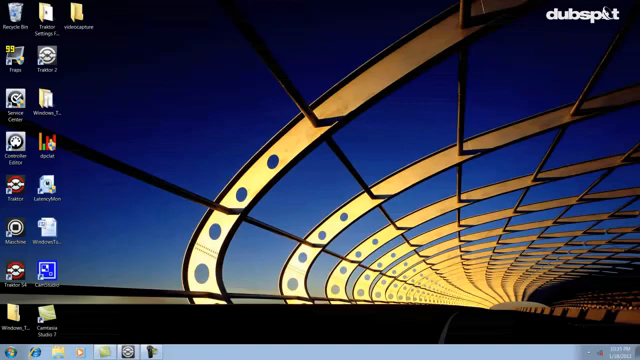
Step: Launch LatencyMon from its desktop shortcut
double_click(40, 190)
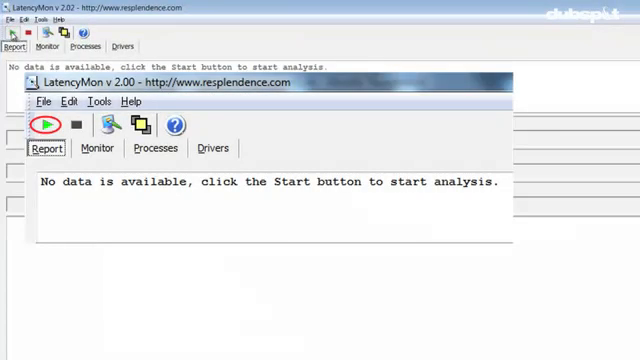
Step: Run the LatencyMon analysis confirming real-time audio suitability, then bring up the Start menu
left_click(48, 124)
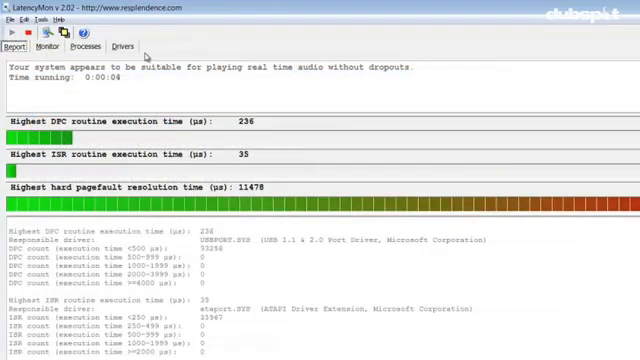
left_click(120, 46)
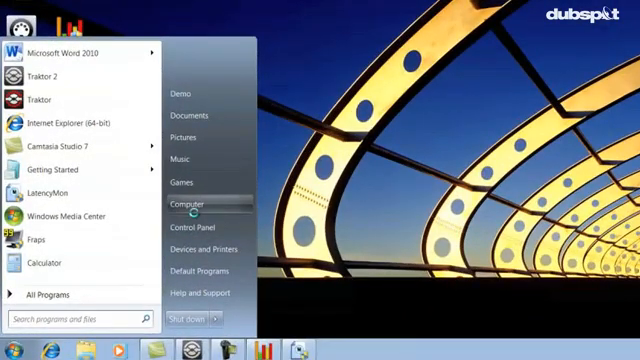
mouse_move(232, 326)
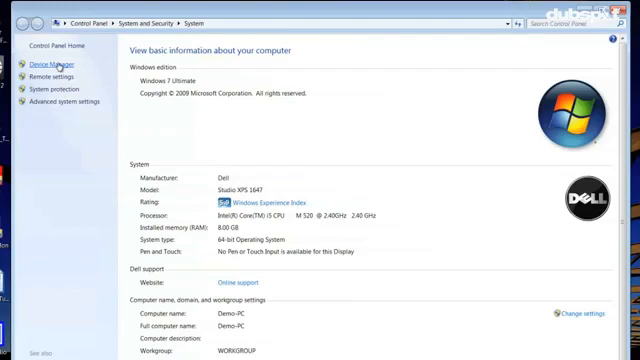
Step: Open Device Manager from the System page's left pane
left_click(62, 66)
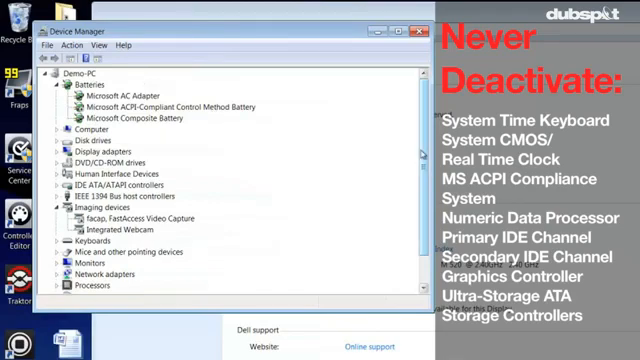
Step: Disable the Microsoft ACPI-Compliant Control Method Battery and confirm the warning
scroll("down", 3)
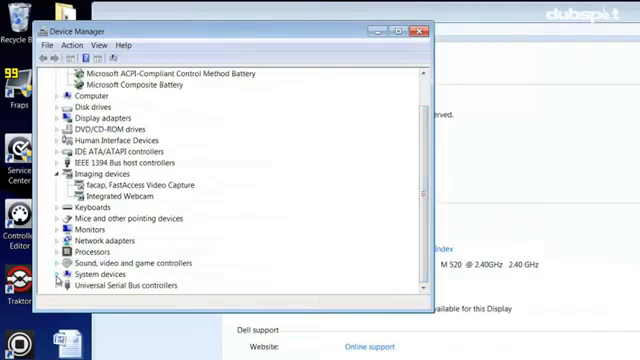
left_click(64, 274)
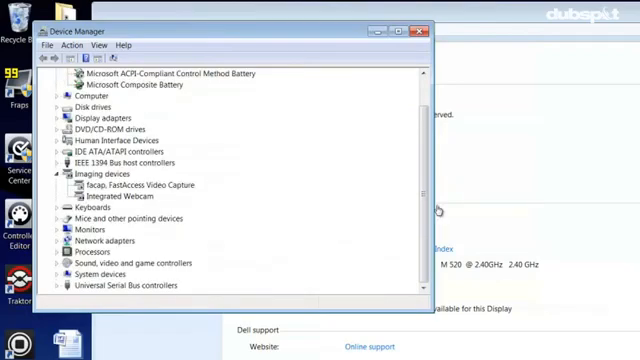
scroll("up", 3)
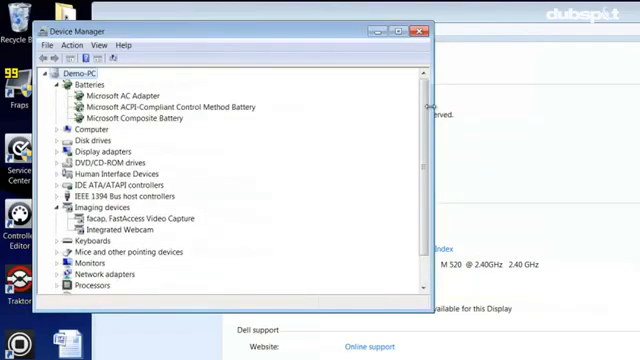
right_click(150, 106)
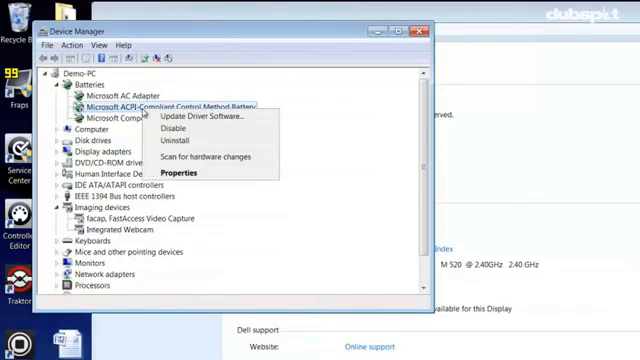
left_click(182, 128)
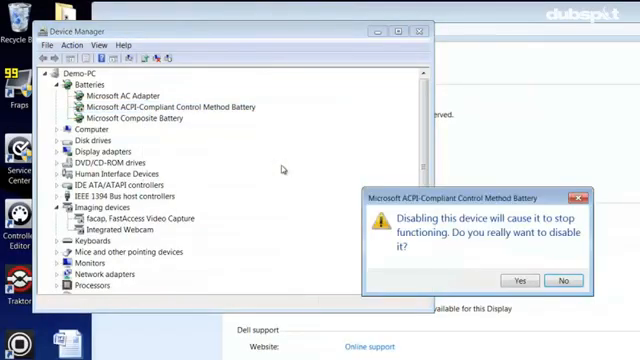
left_click(518, 280)
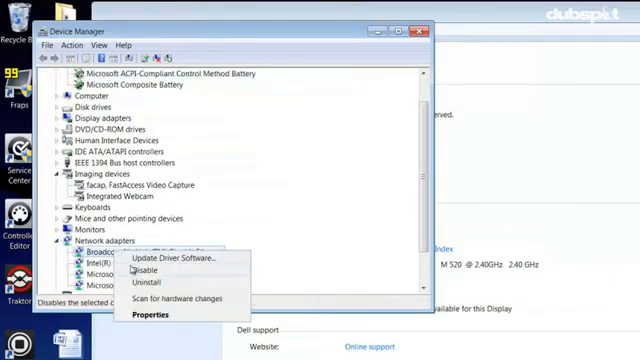
Step: Review disable options for the wired and wireless network adapters and the ACPI x64-based PC
left_click(142, 268)
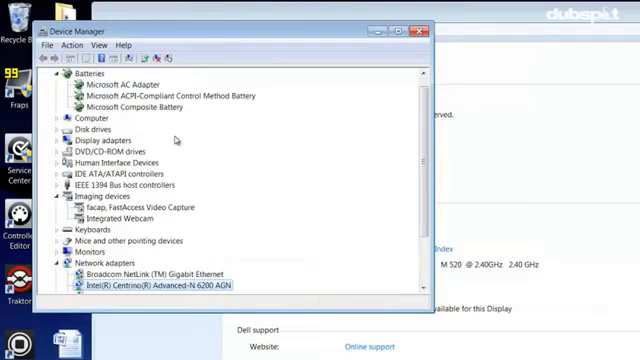
right_click(144, 284)
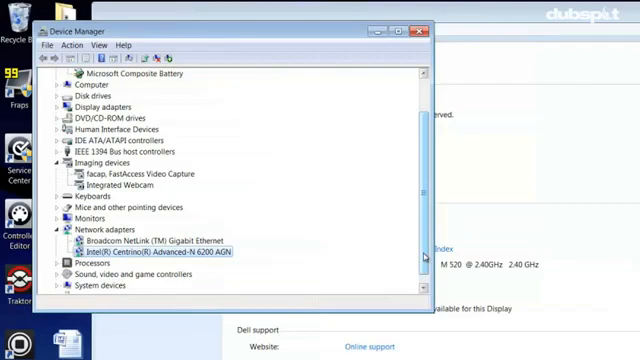
right_click(96, 148)
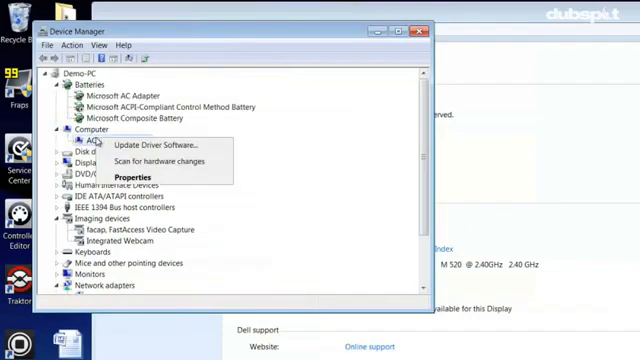
mouse_move(160, 144)
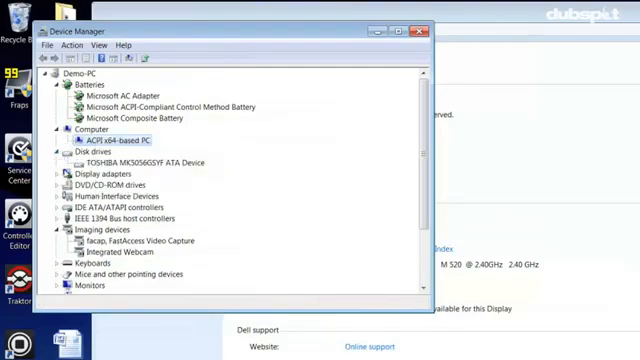
left_click(62, 172)
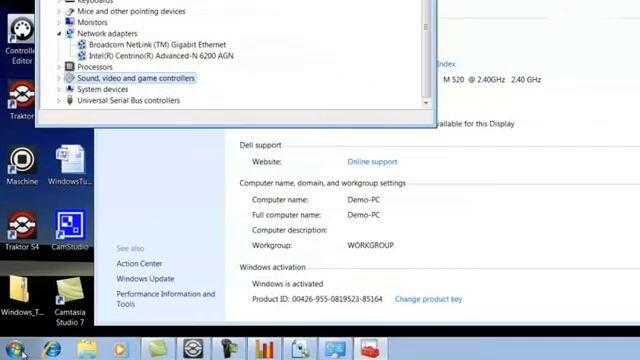
Step: Launch msconfig by searching 'ms' from the Start menu
left_click(10, 344)
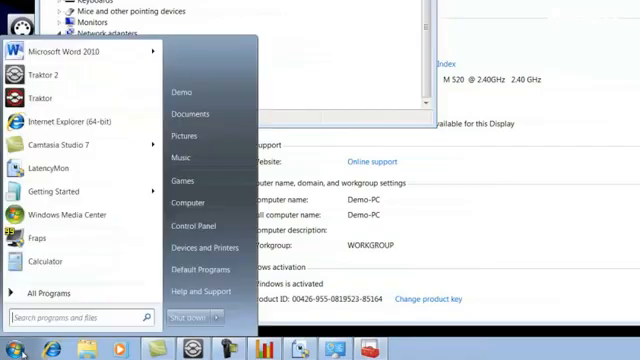
type("msconfig")
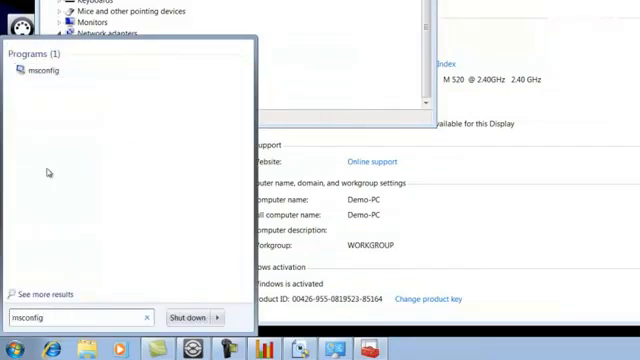
left_click(36, 72)
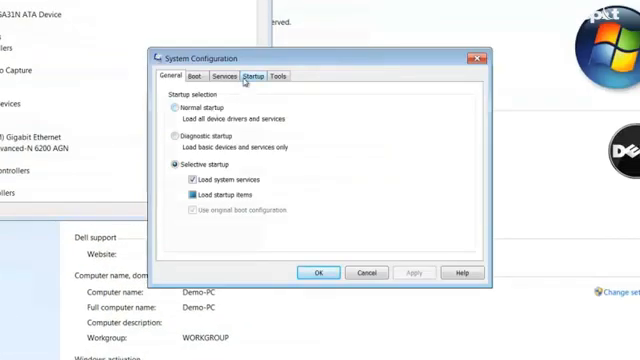
Step: Uncheck four unneeded startup programs on the Startup list
left_click(256, 74)
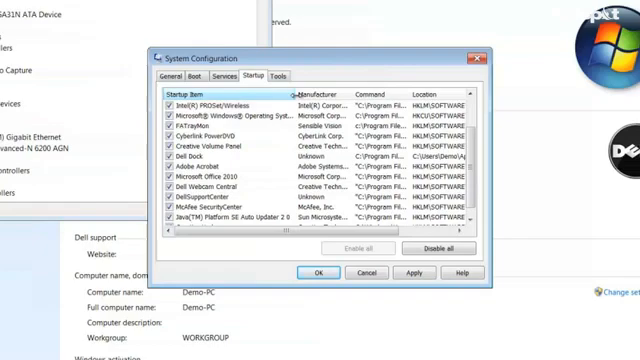
left_click(152, 174)
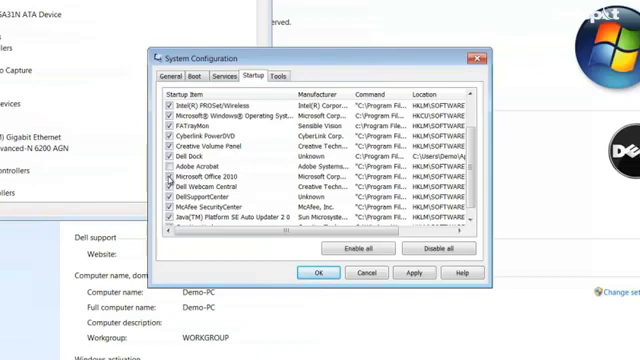
left_click(158, 188)
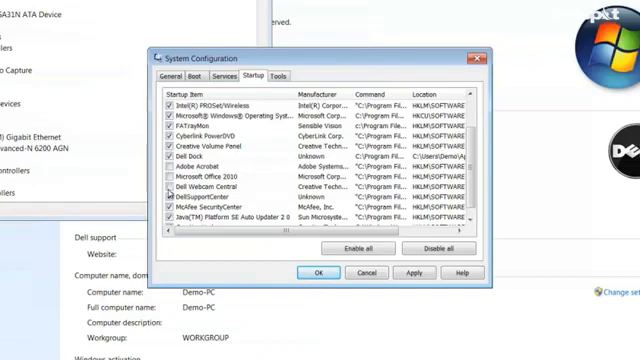
left_click(158, 204)
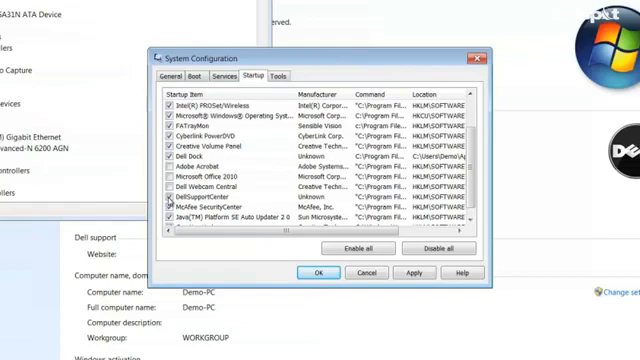
left_click(158, 212)
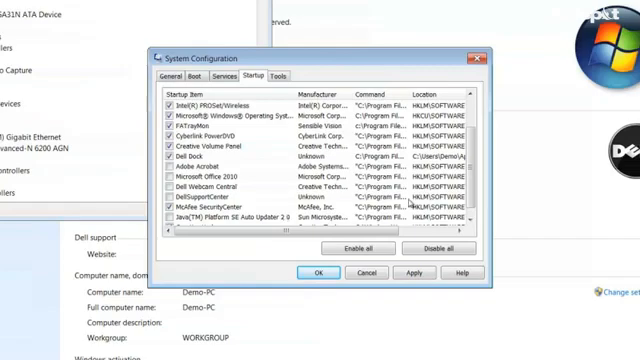
scroll("down", 3)
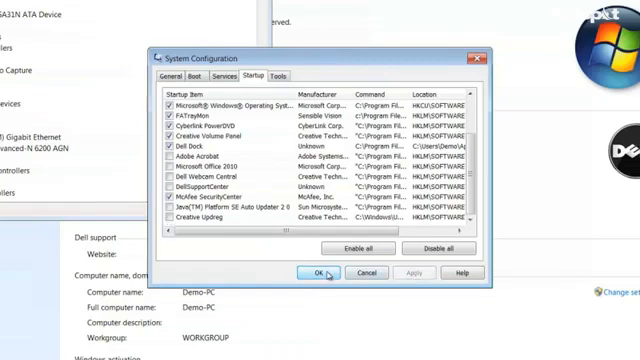
Step: Apply the startup changes and choose Exit without restart
left_click(320, 272)
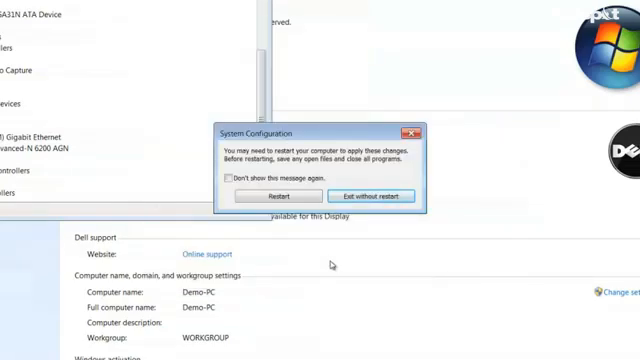
left_click(376, 196)
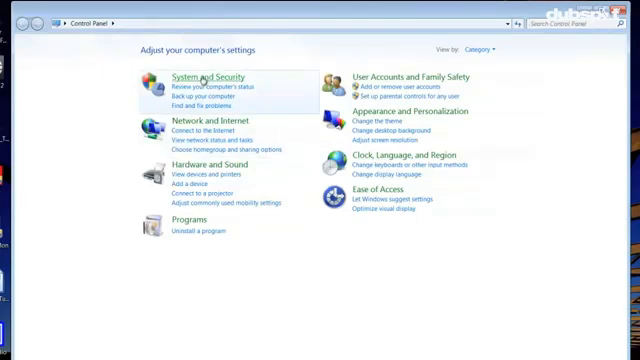
Step: Set the High performance plan's 'Turn off the display' to Never via Power Options
left_click(208, 76)
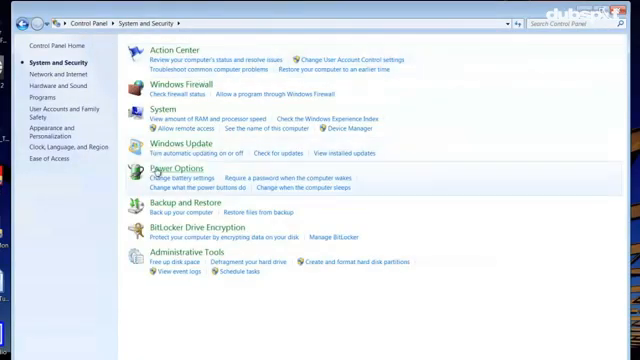
left_click(156, 172)
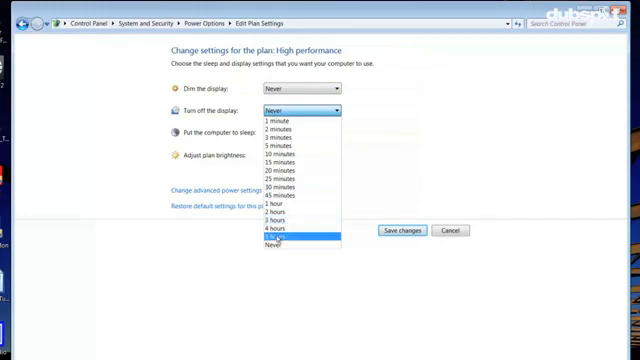
left_click(332, 132)
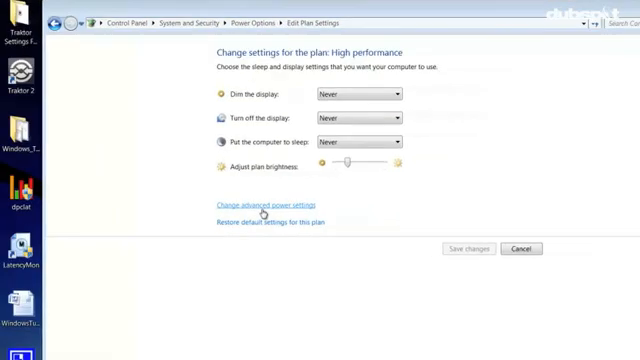
Step: In advanced power settings, review hard disk turn-off and set Hibernate after to Never
left_click(260, 204)
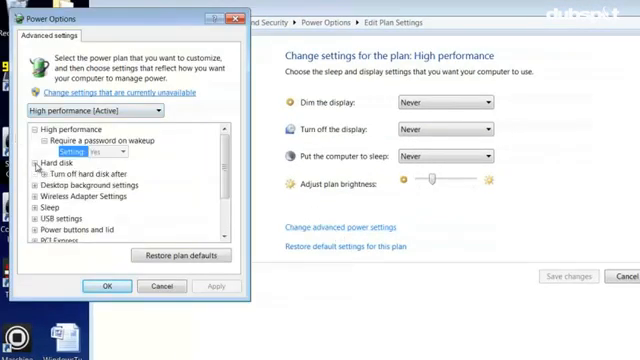
left_click(36, 172)
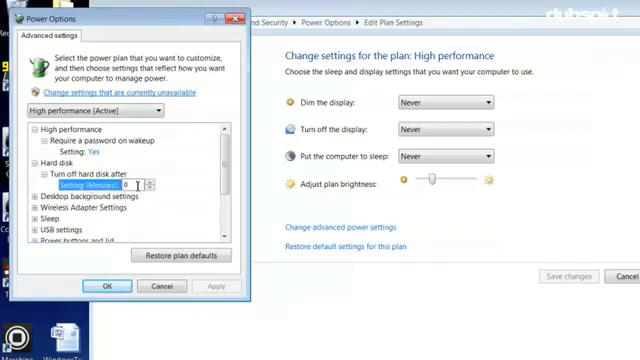
scroll("down", 3)
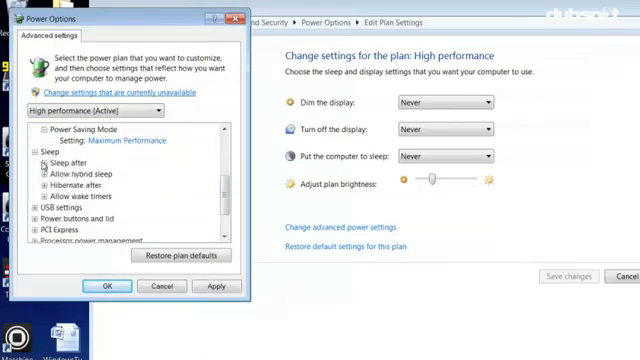
left_click(48, 168)
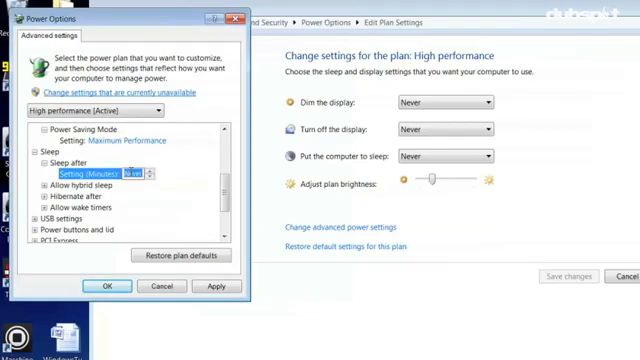
Step: Disable USB selective suspend and set maximum processor state to 100% with active cooling
scroll("down", 3)
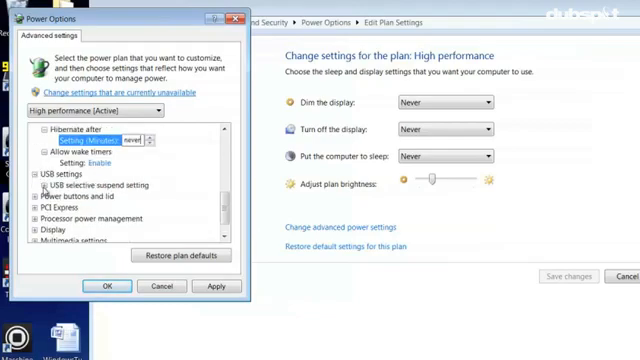
scroll("down", 3)
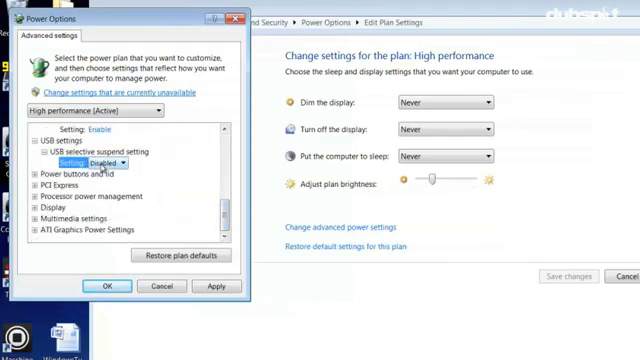
scroll("down", 3)
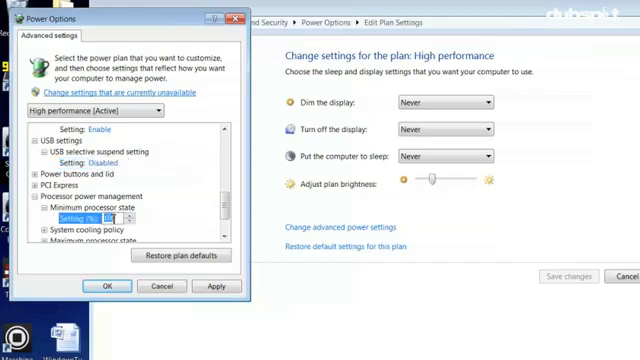
scroll("down", 3)
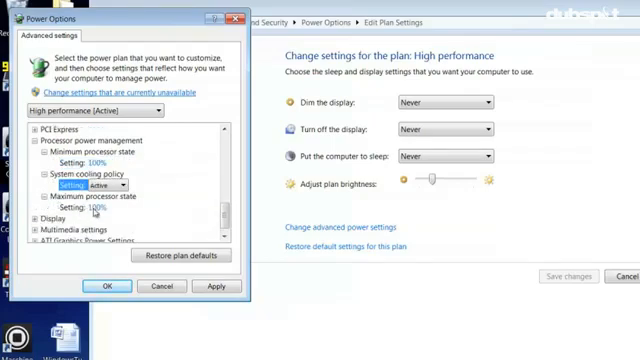
left_click(90, 210)
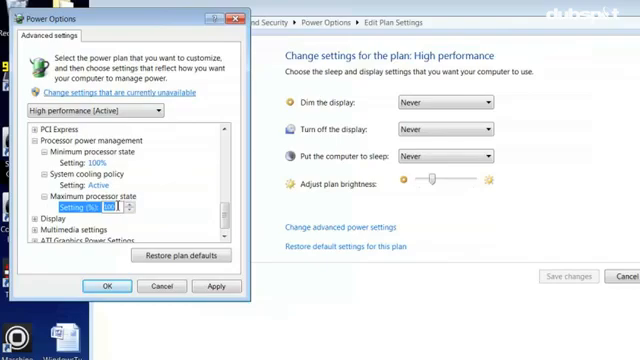
scroll("down", 3)
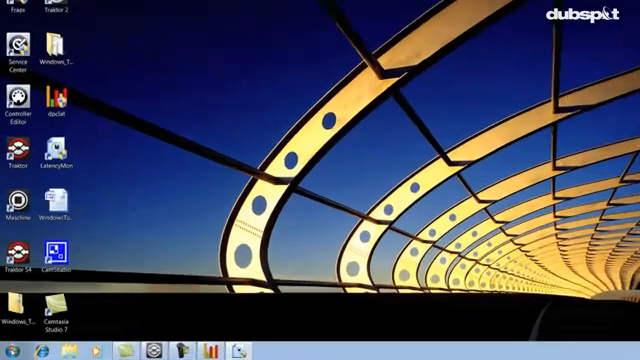
Step: Reopen Device Manager through Control Panel's System and Security page
left_click(12, 348)
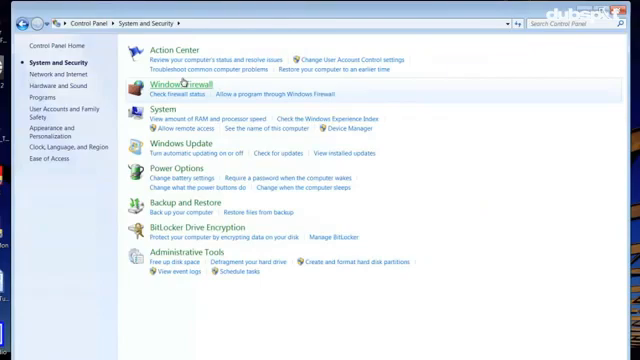
left_click(150, 108)
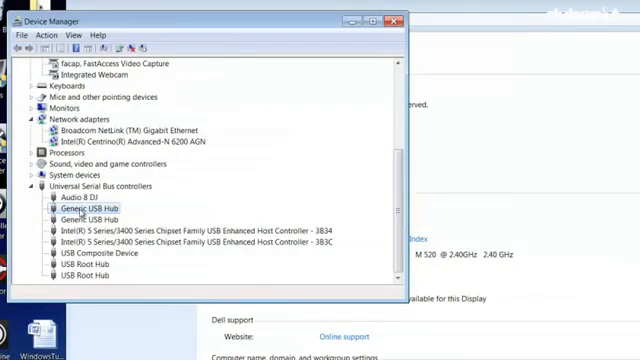
Step: Check the Properties of the two Generic USB Hub entries in Device Manager
right_click(92, 214)
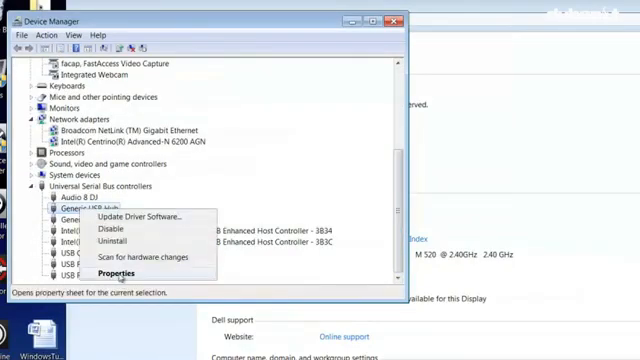
left_click(120, 272)
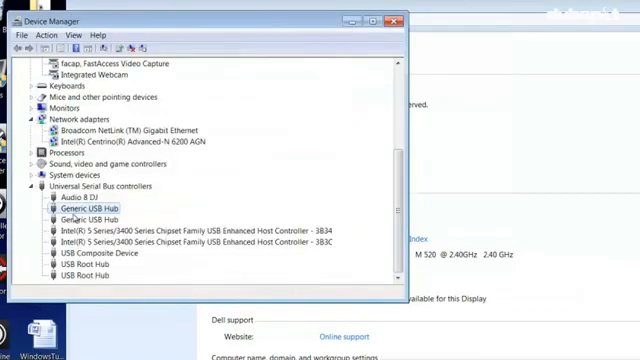
right_click(84, 216)
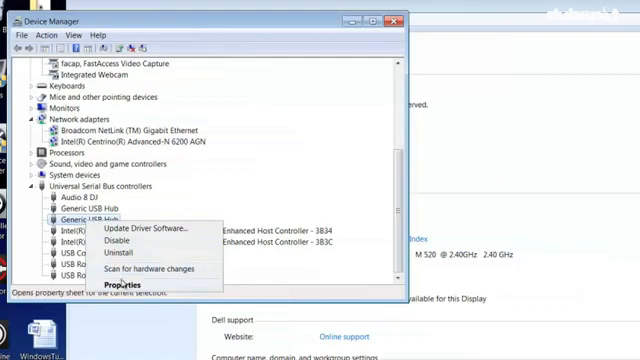
left_click(140, 288)
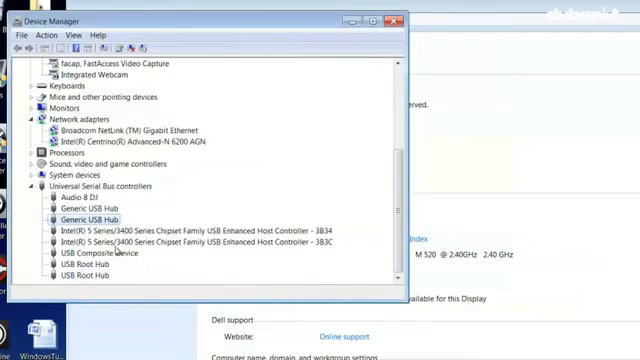
Step: For the USB Root Hub, clear 'Allow the computer to turn off this device to save power' and confirm
right_click(84, 254)
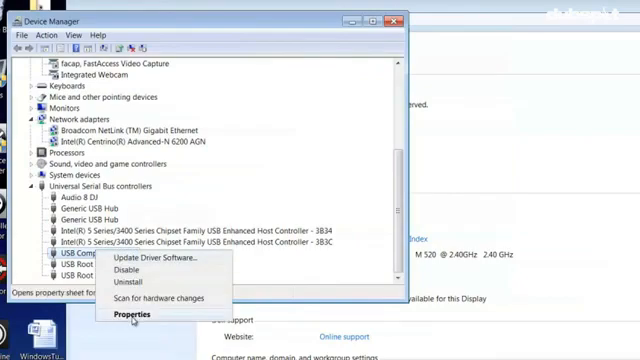
left_click(126, 316)
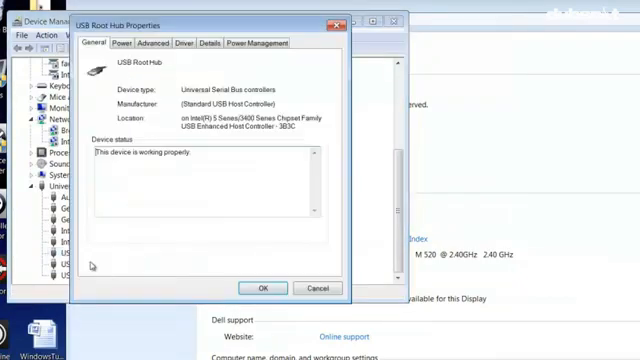
left_click(256, 44)
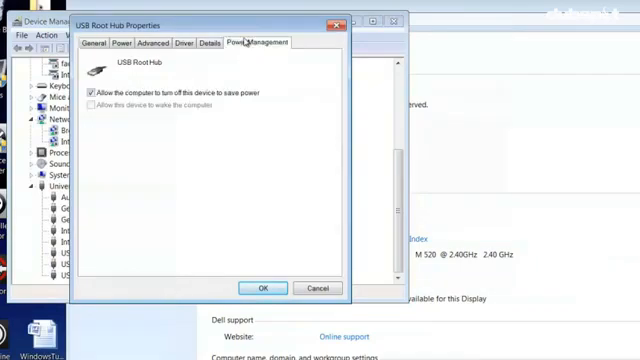
left_click(92, 94)
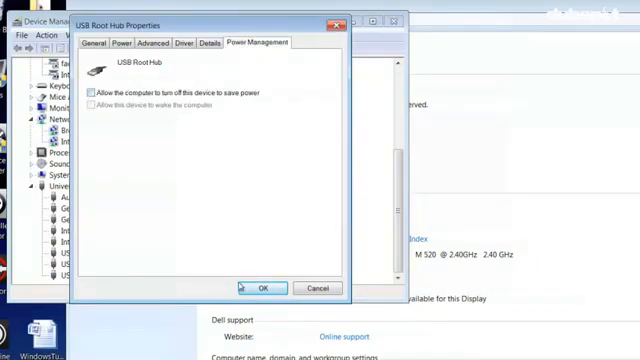
left_click(260, 288)
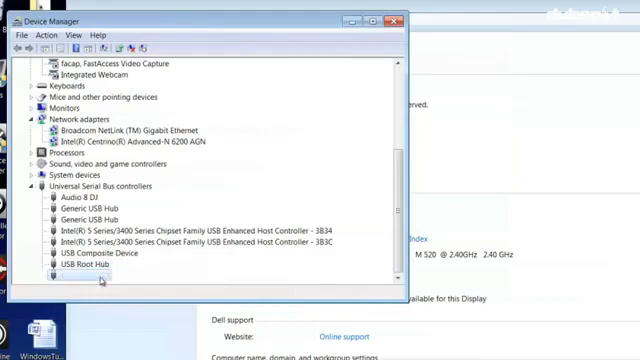